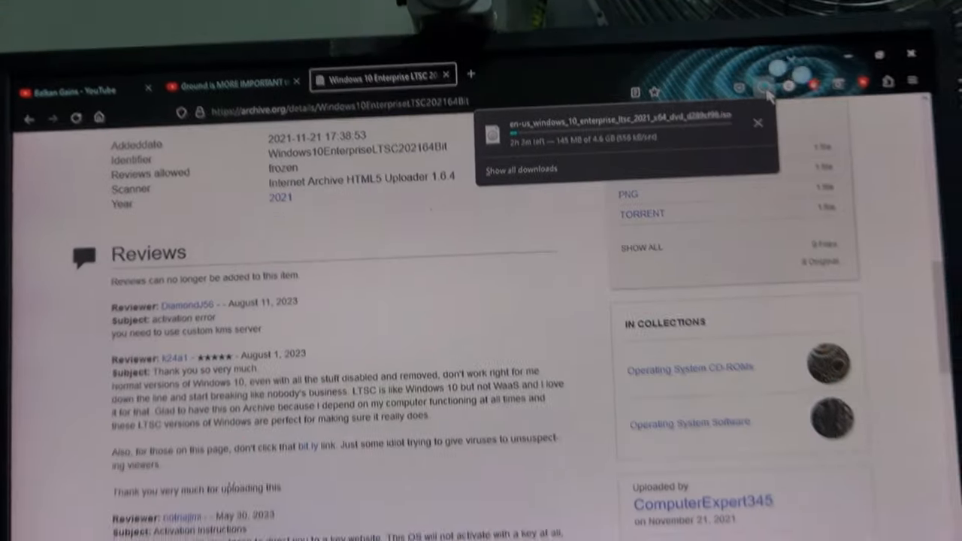
- Download the Windows 10 Enterprise LTSC 2021 ISO image from the archive.org item page
scroll("down", 3)
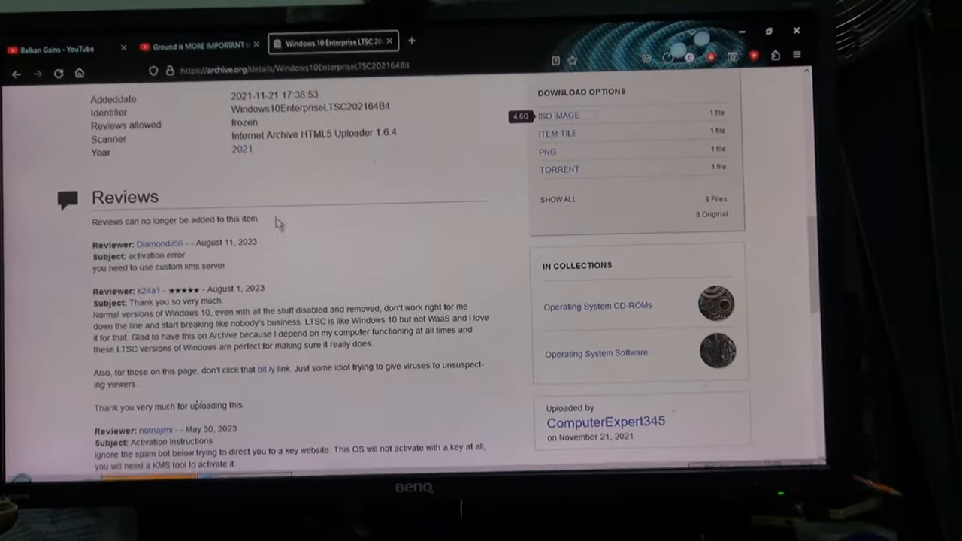
left_click(559, 114)
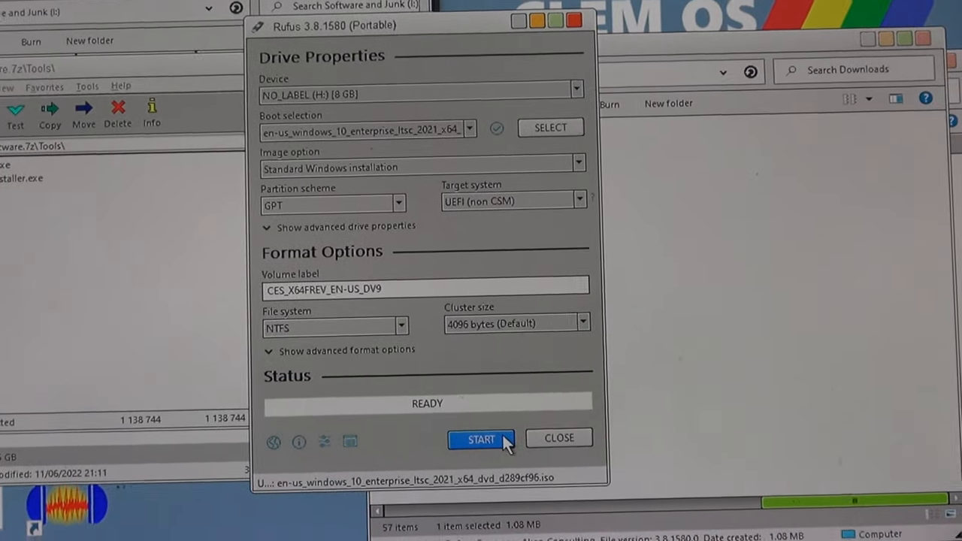
- Start writing the ISO to the 8 GB USB drive and accept erasing its data
left_click(481, 439)
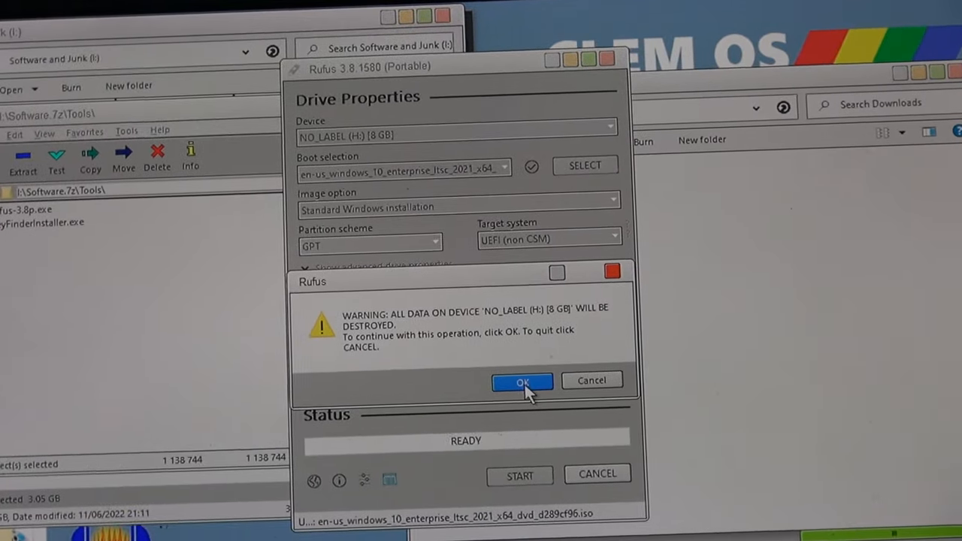
left_click(523, 381)
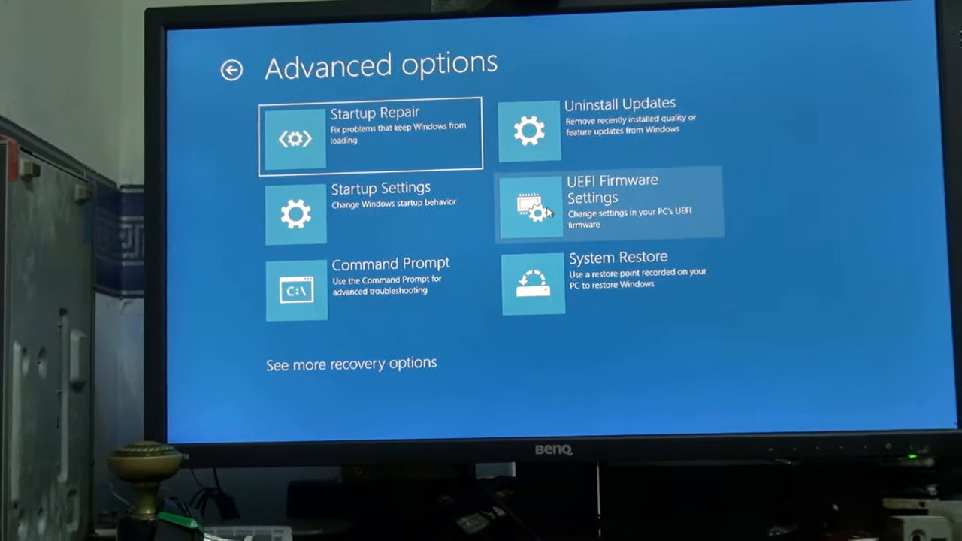
- Choose UEFI Firmware Settings in Advanced options and restart into firmware setup
left_click(593, 204)
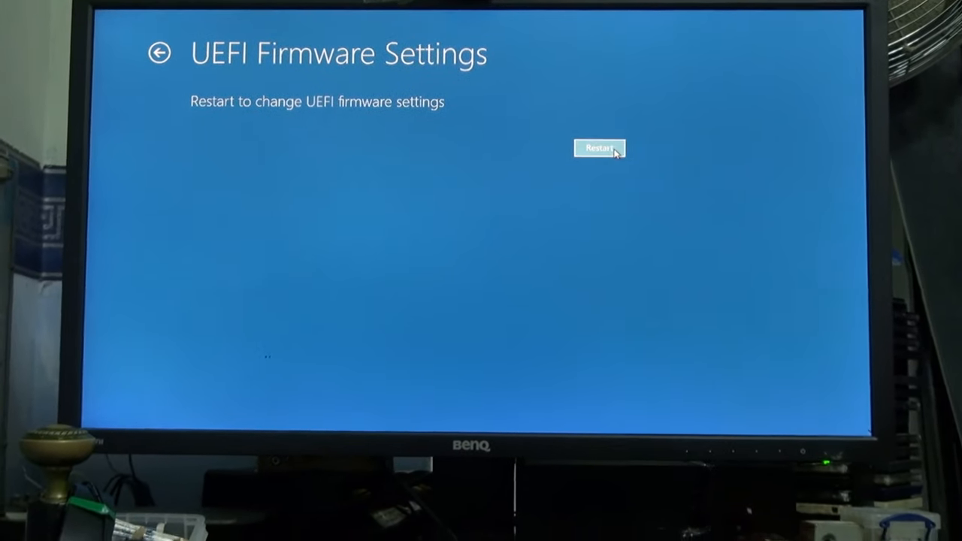
left_click(598, 149)
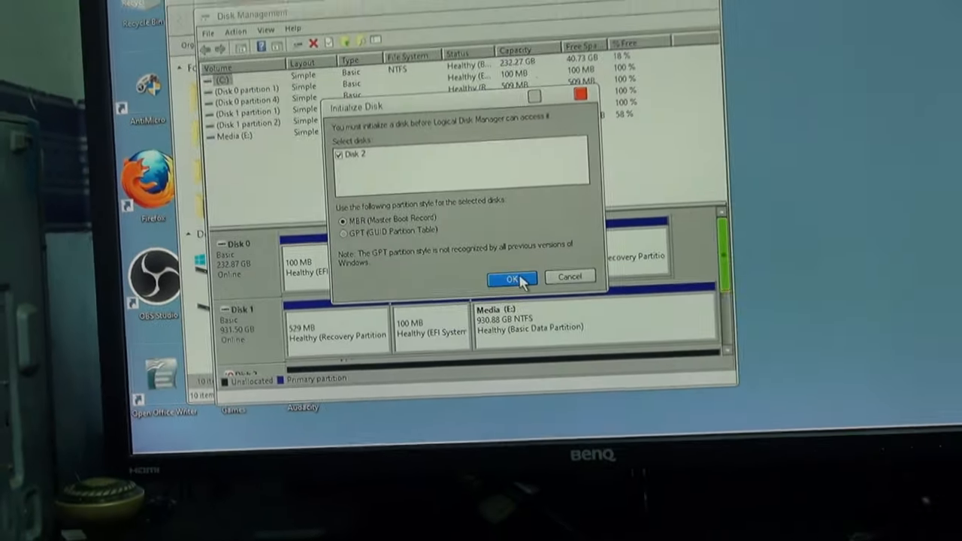
- Initialize Disk 2 with the MBR (Master Boot Record) partition style
left_click(510, 276)
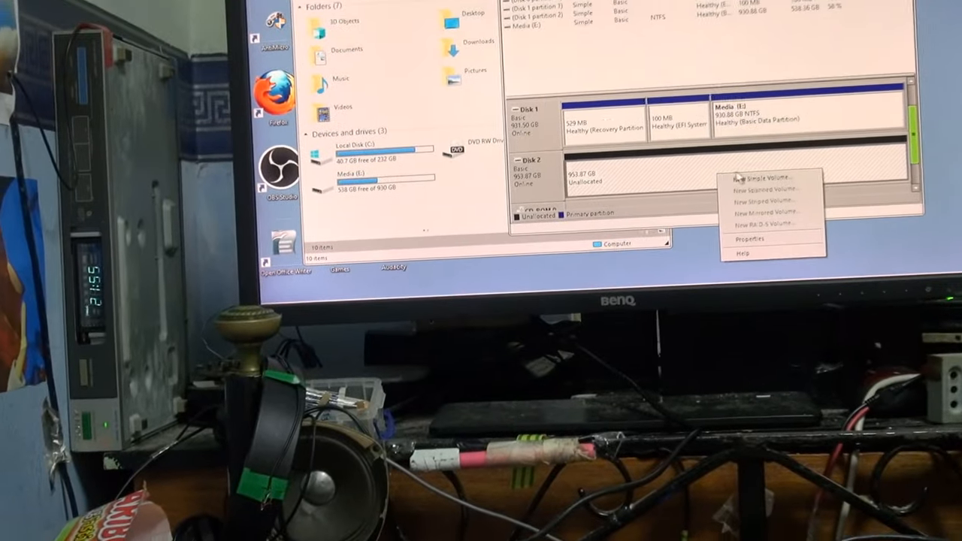
- Create a whole-disk NTFS simple volume named New Volume with drive letter F on Disk 2
left_click(763, 178)
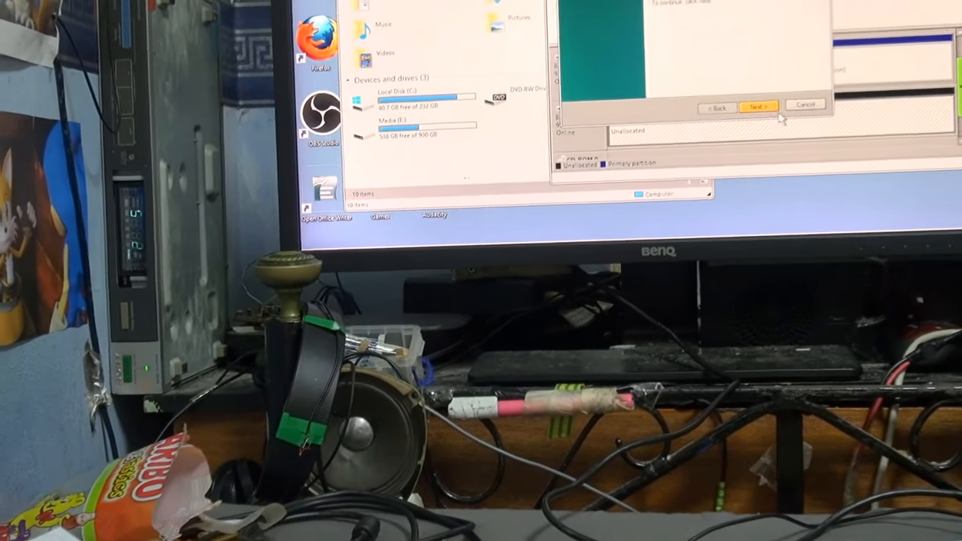
left_click(744, 105)
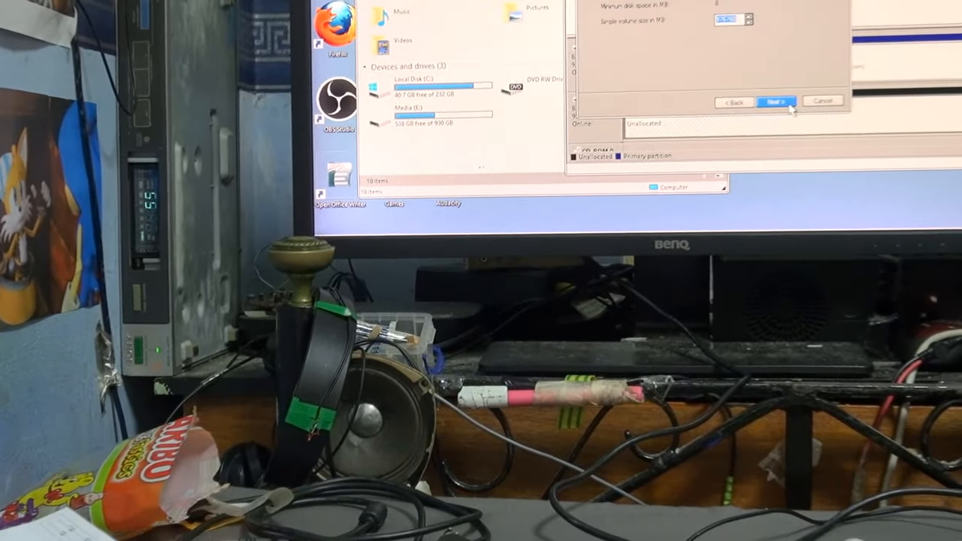
left_click(775, 103)
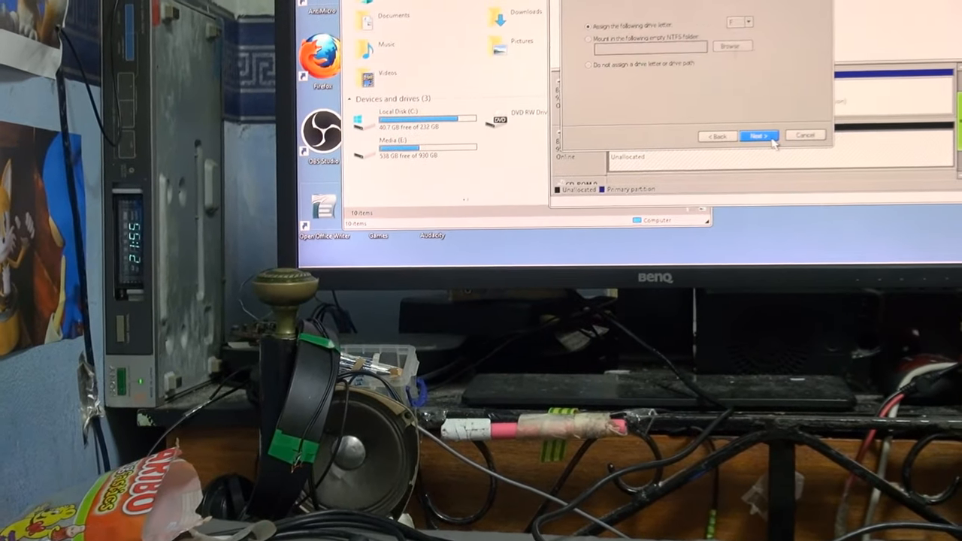
left_click(758, 135)
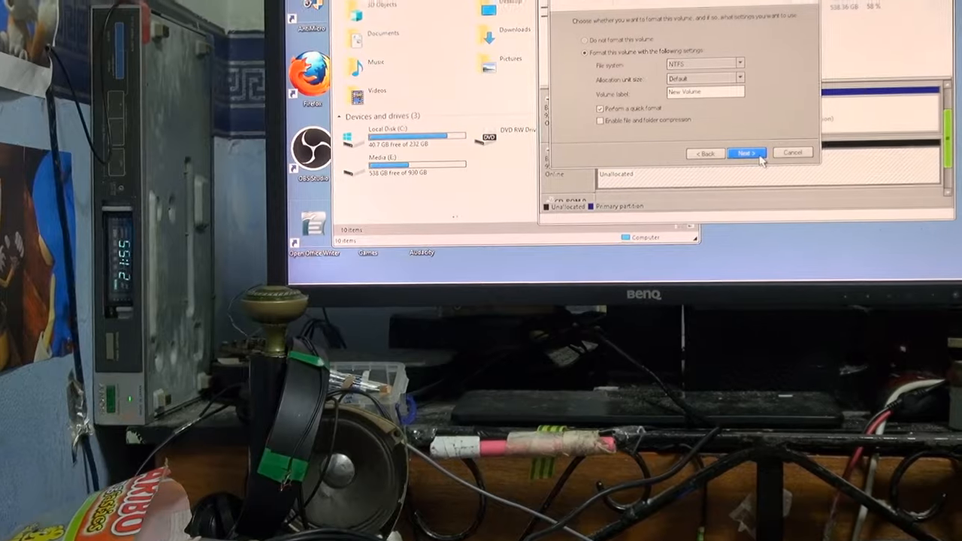
left_click(746, 153)
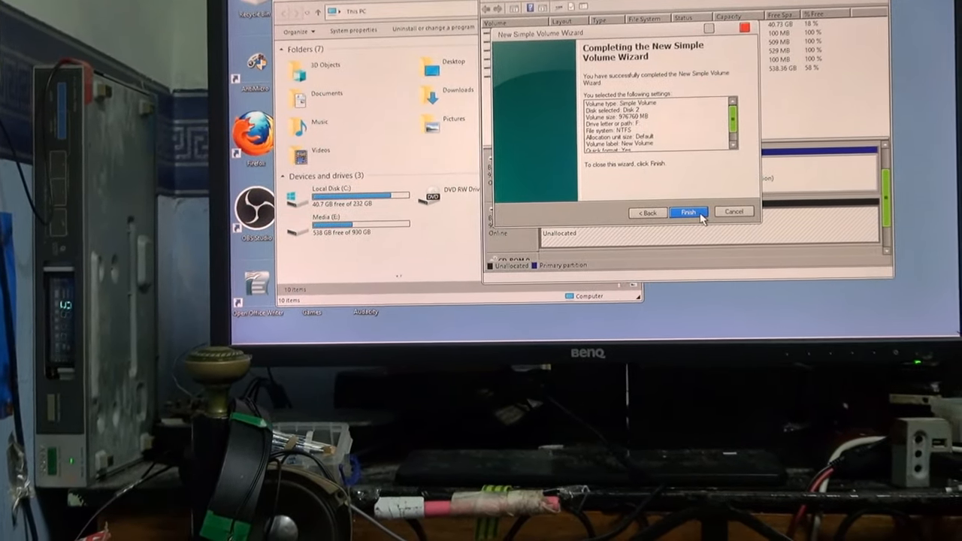
left_click(689, 210)
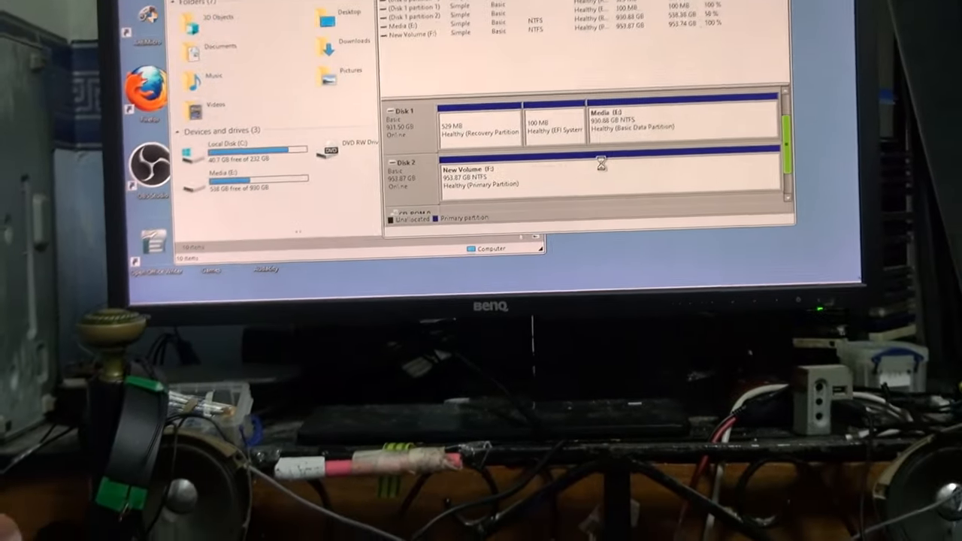